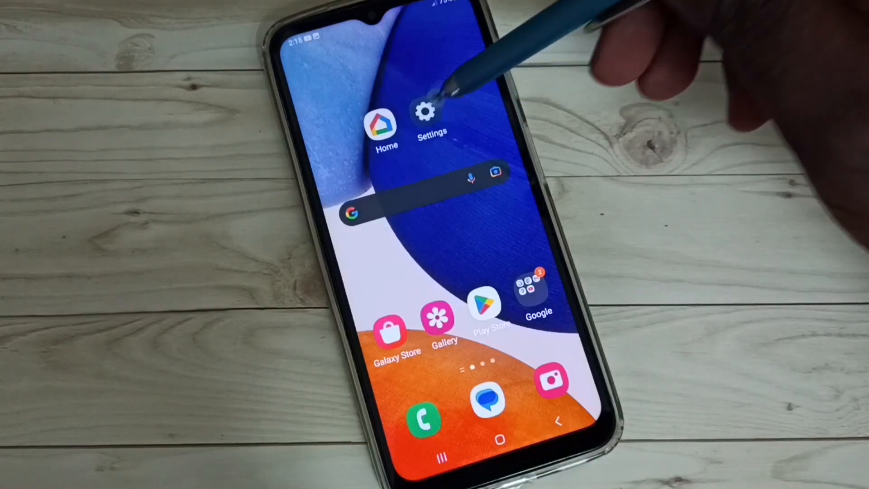
Launch Settings from the home screen and reach General management in the list.
{"action": "left_click", "coordinate": [426, 114]}
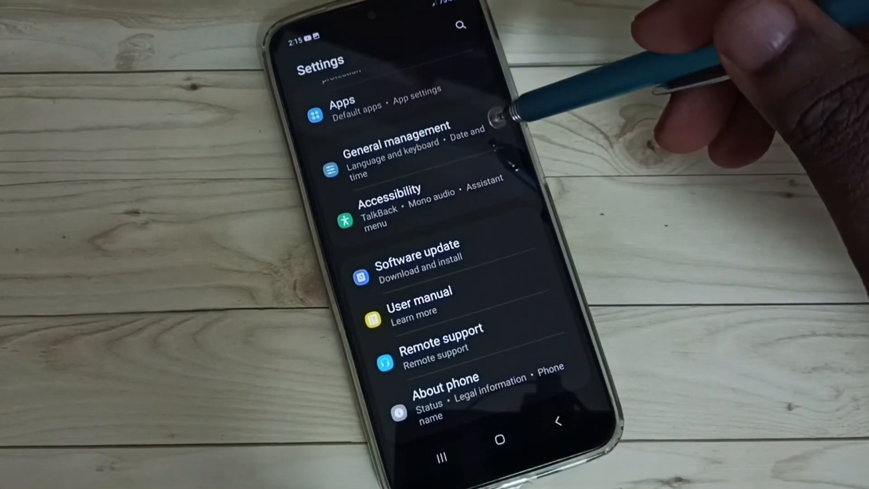
{"action": "left_click", "coordinate": [397, 157]}
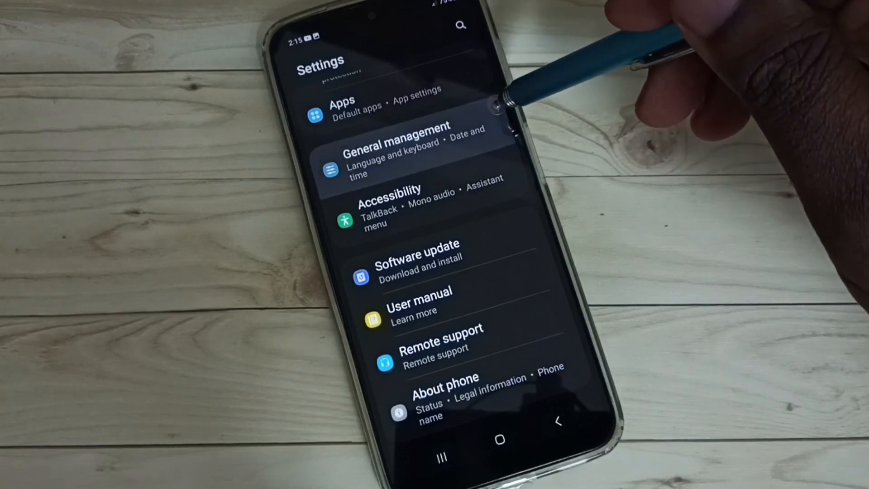
Enter General management and bring up the Reset screen with network reset options.
{"action": "left_click", "coordinate": [395, 157]}
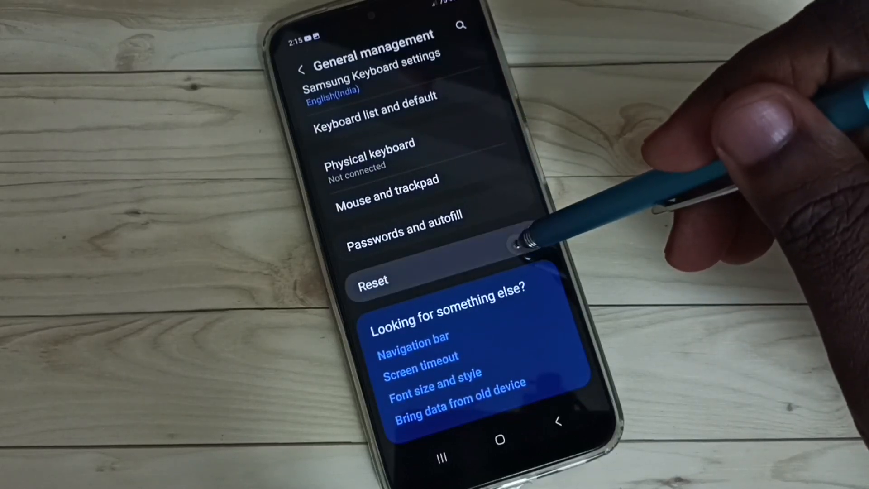
{"action": "left_click", "coordinate": [373, 280]}
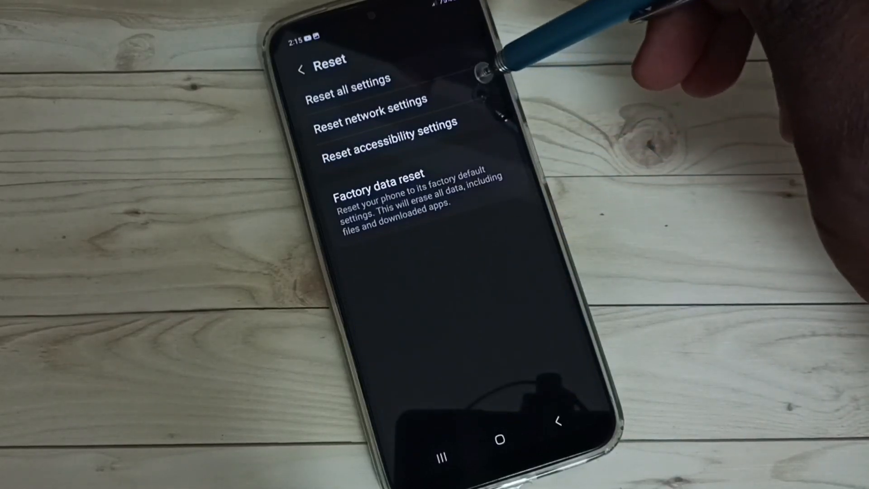